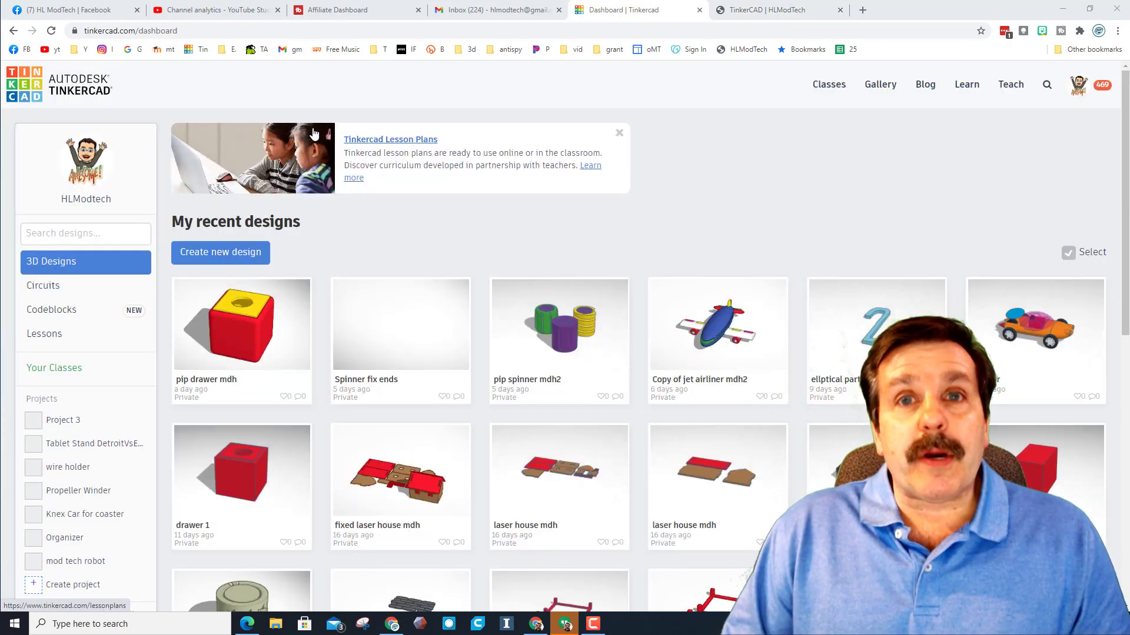
Open the shared MSD-21607 L-Class Refueling Outpost link so it loads in the 3D editor.
right_click(133, 31)
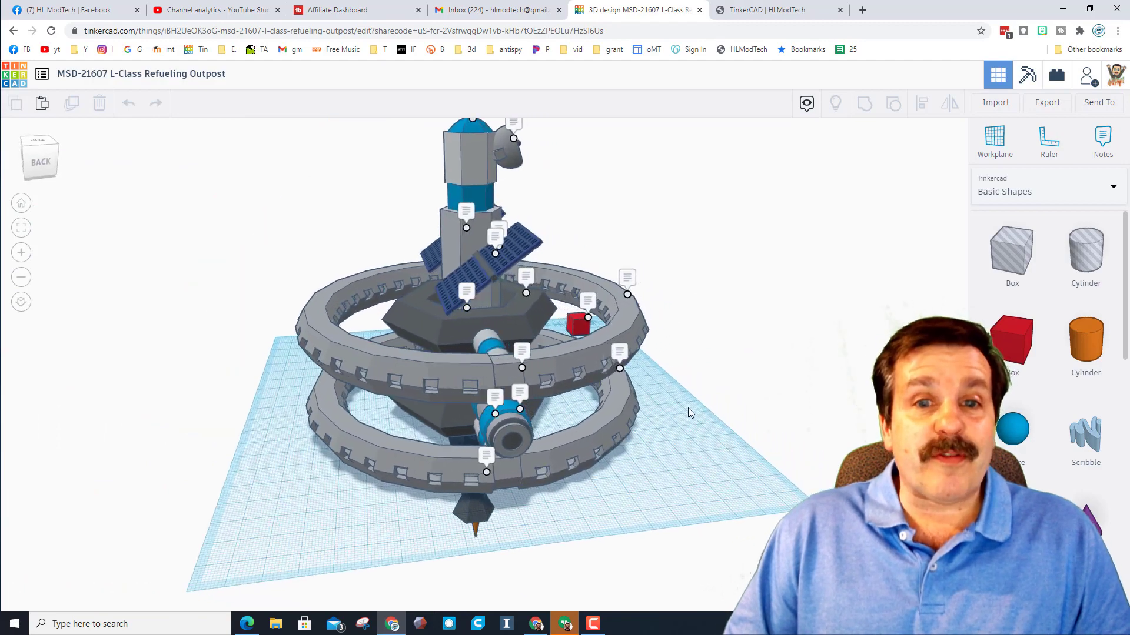
drag(684, 410, 519, 420)
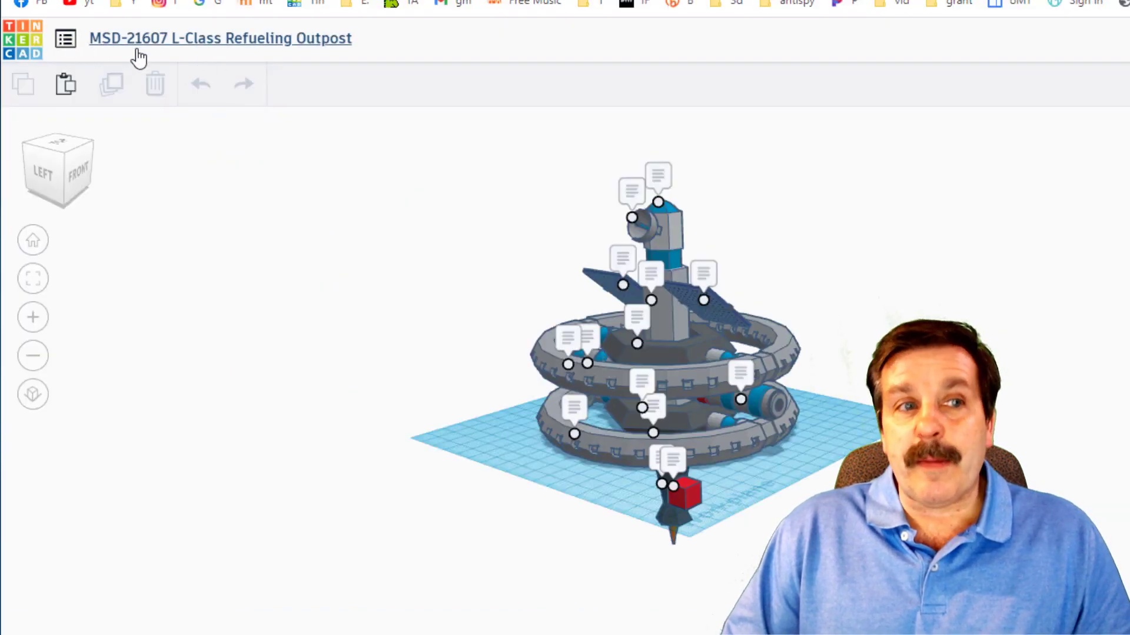
mouse_move(195, 50)
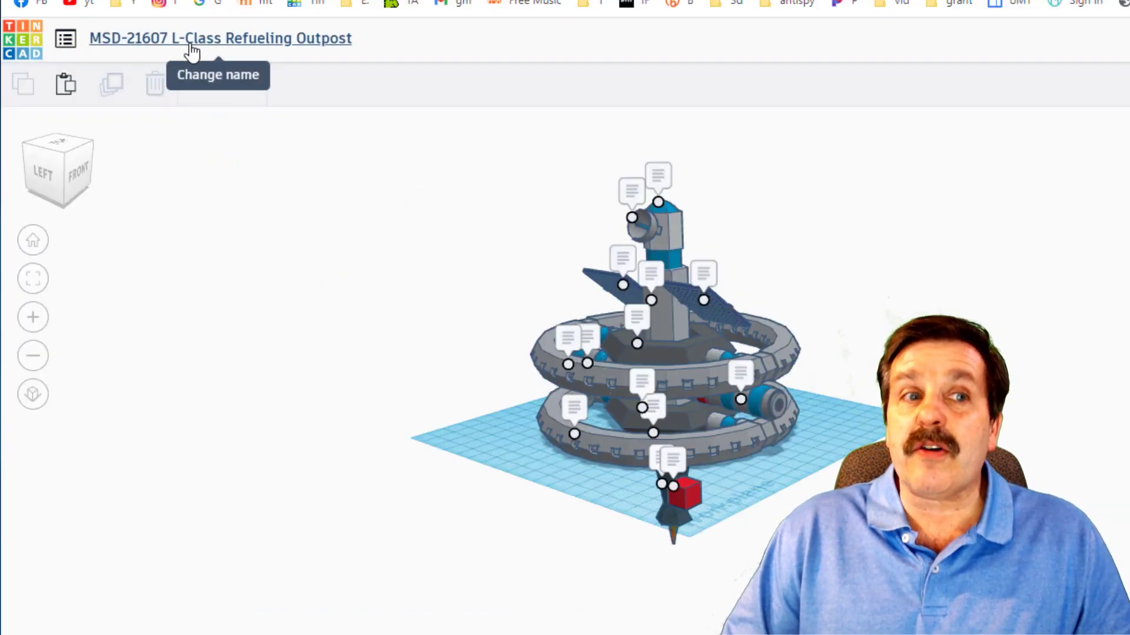
mouse_move(483, 331)
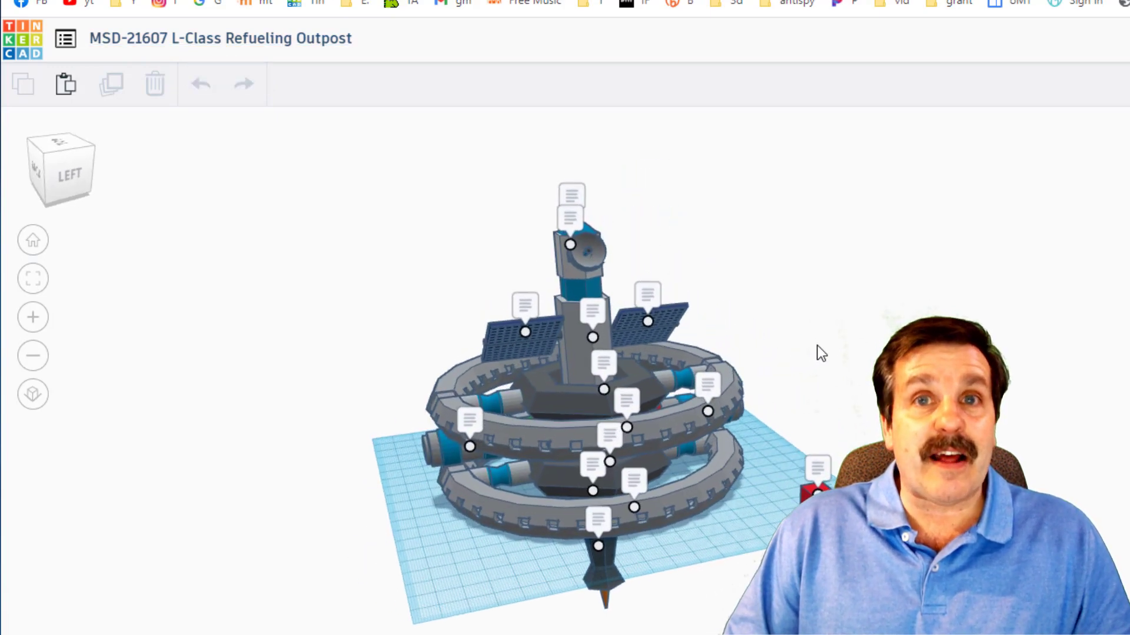
mouse_move(649, 481)
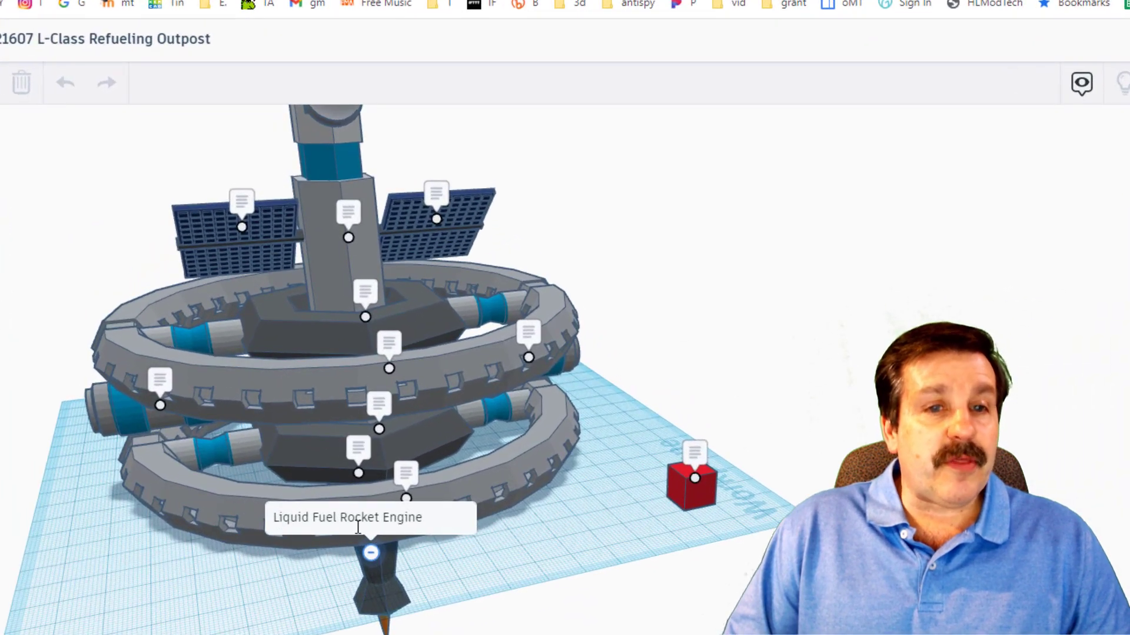
mouse_move(406, 473)
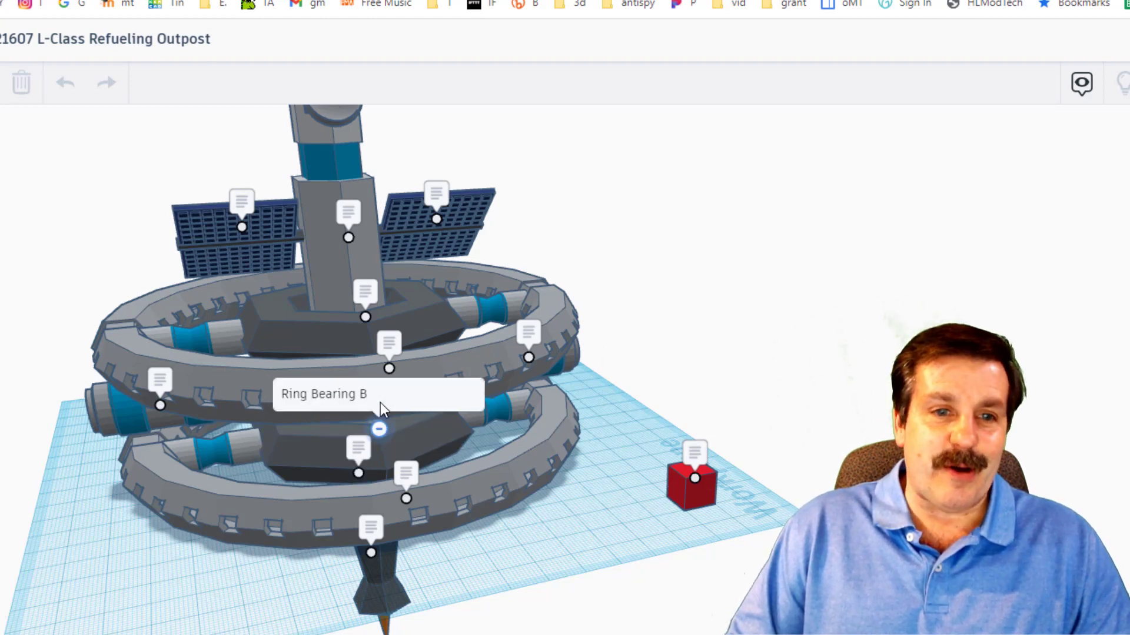
mouse_move(396, 438)
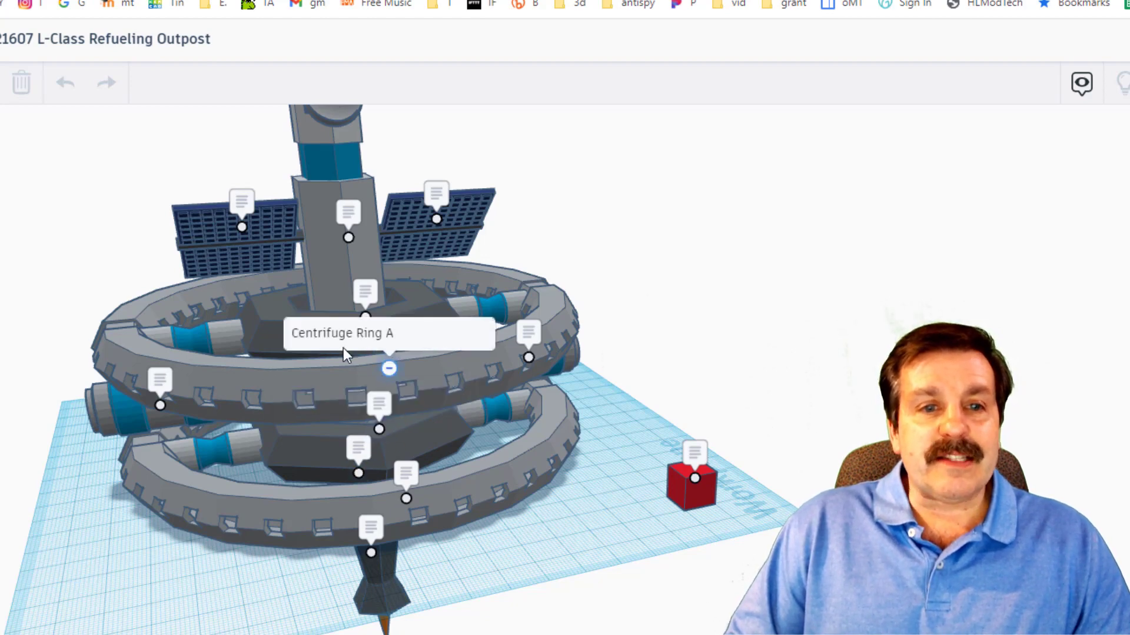
mouse_move(365, 323)
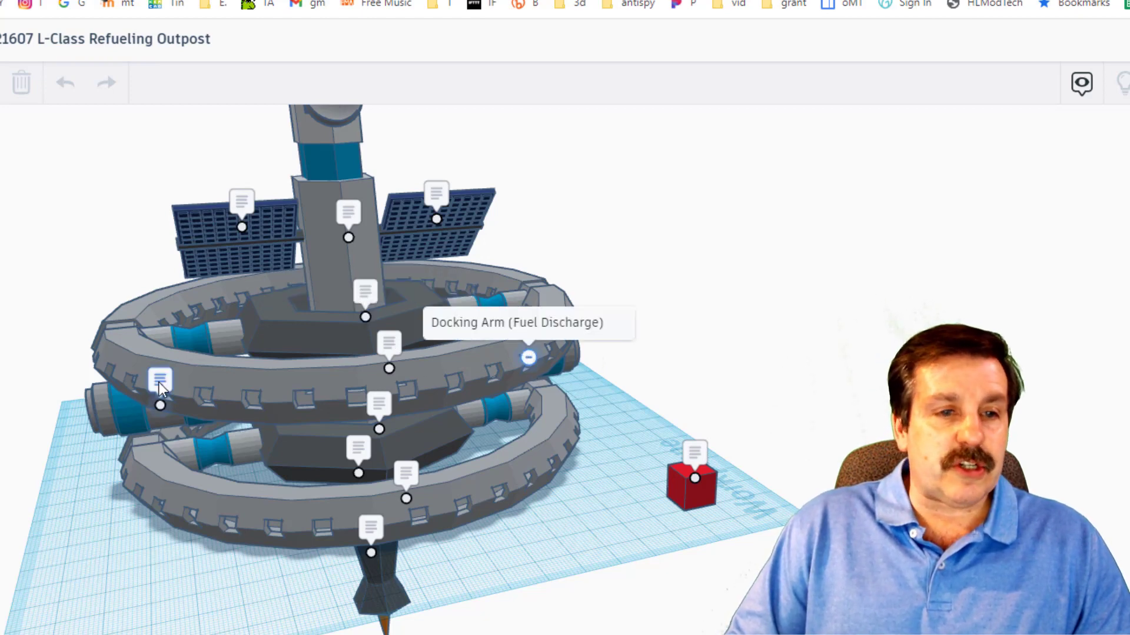
mouse_move(147, 406)
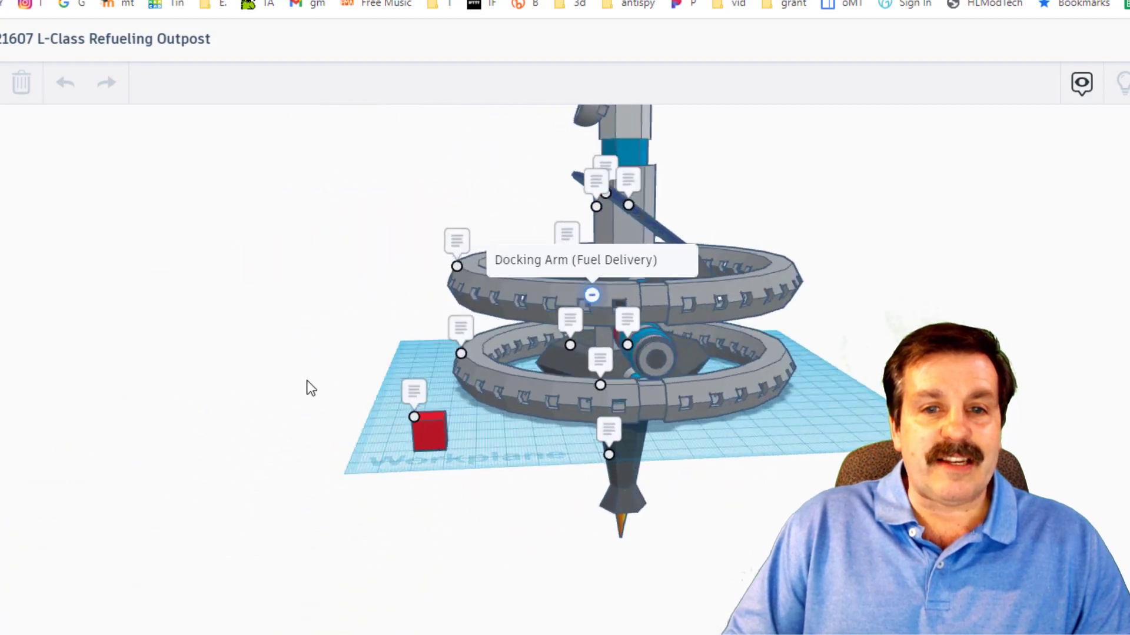
drag(310, 389, 843, 418)
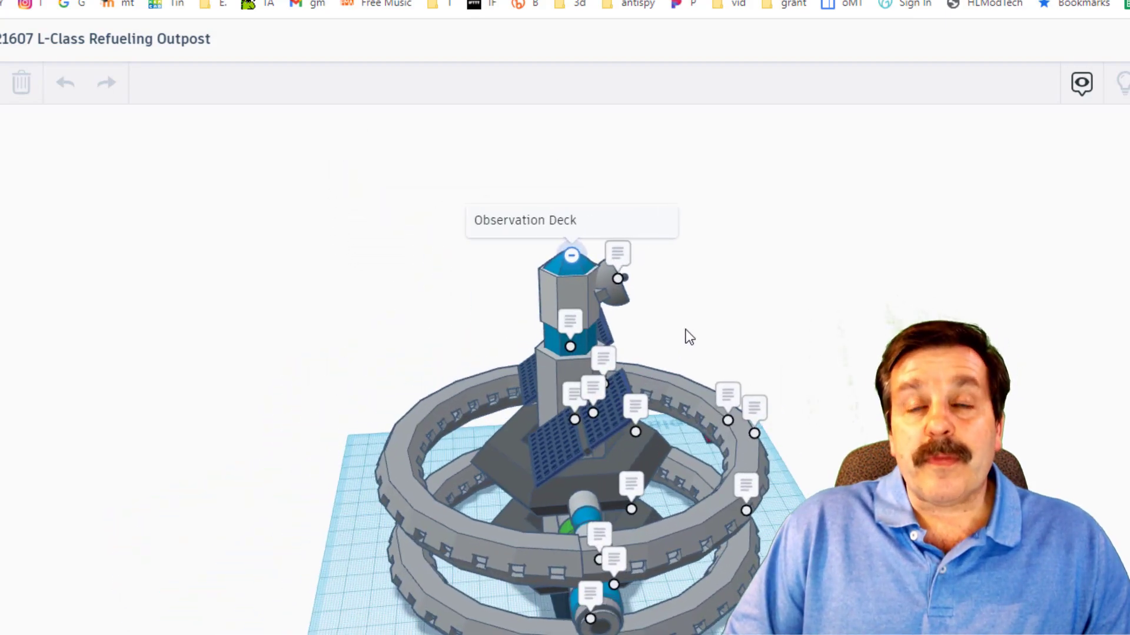
drag(685, 335, 461, 346)
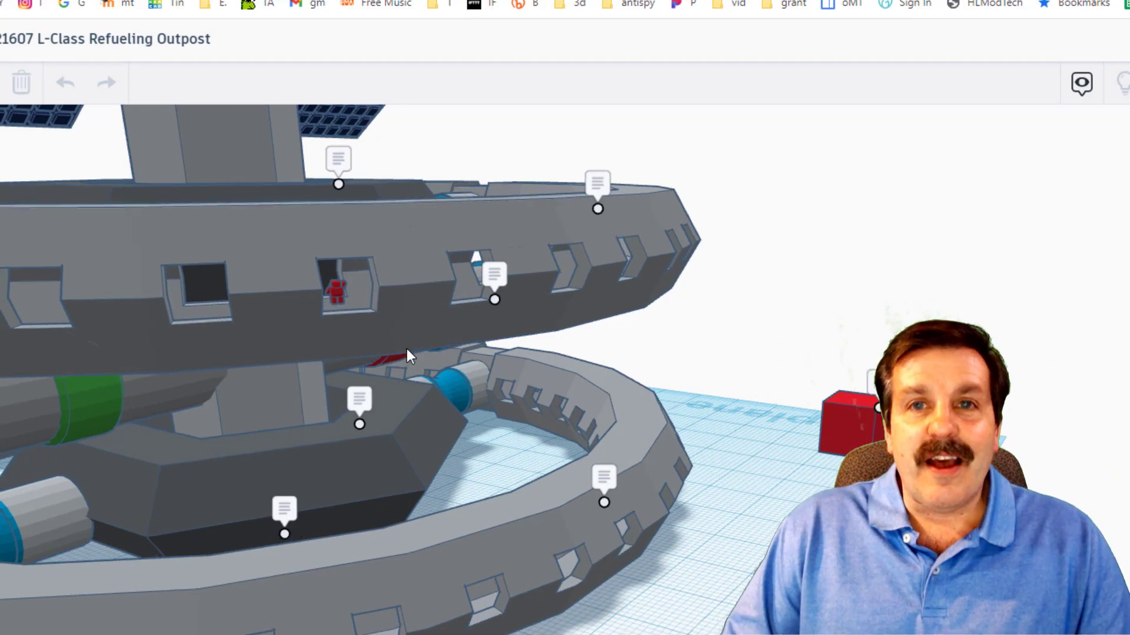
drag(411, 353, 685, 350)
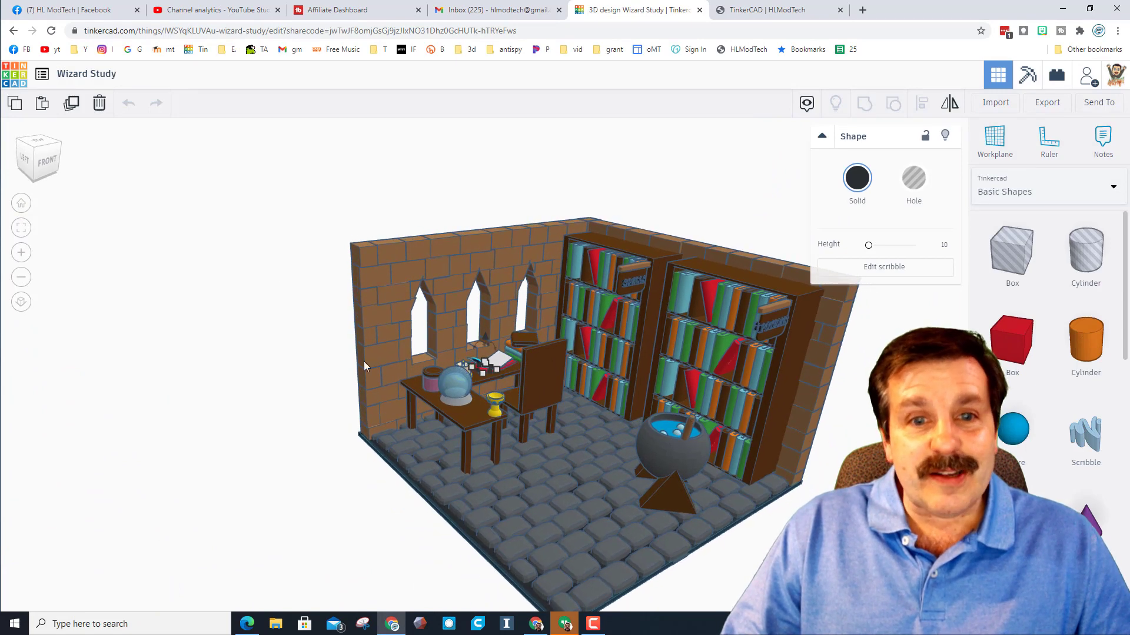
mouse_move(375, 372)
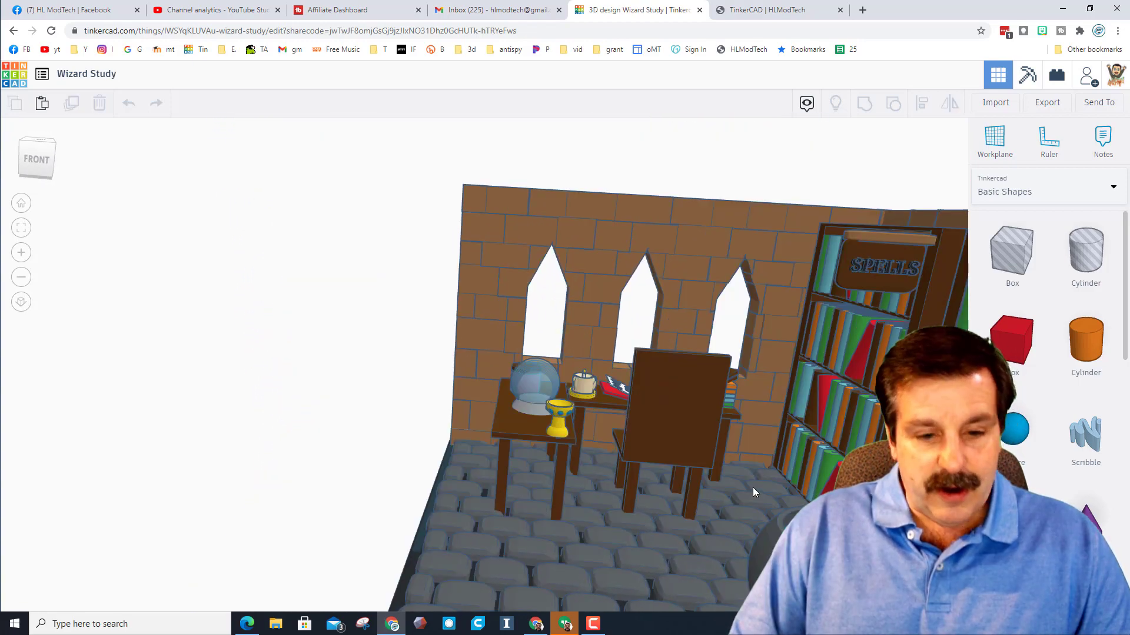
mouse_move(654, 557)
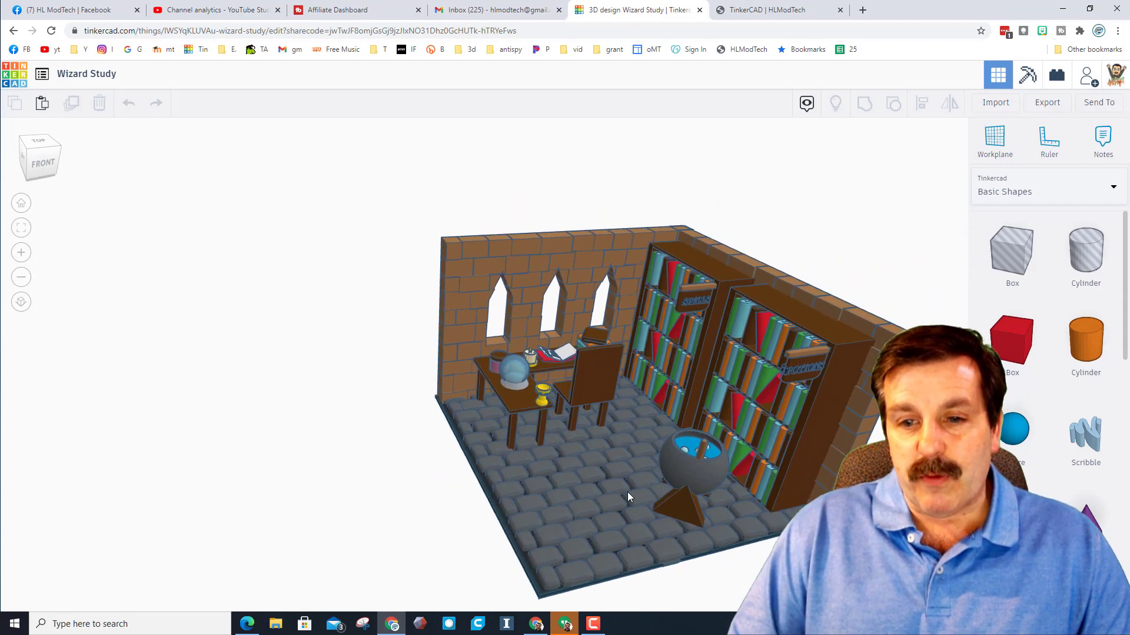
drag(628, 497, 633, 501)
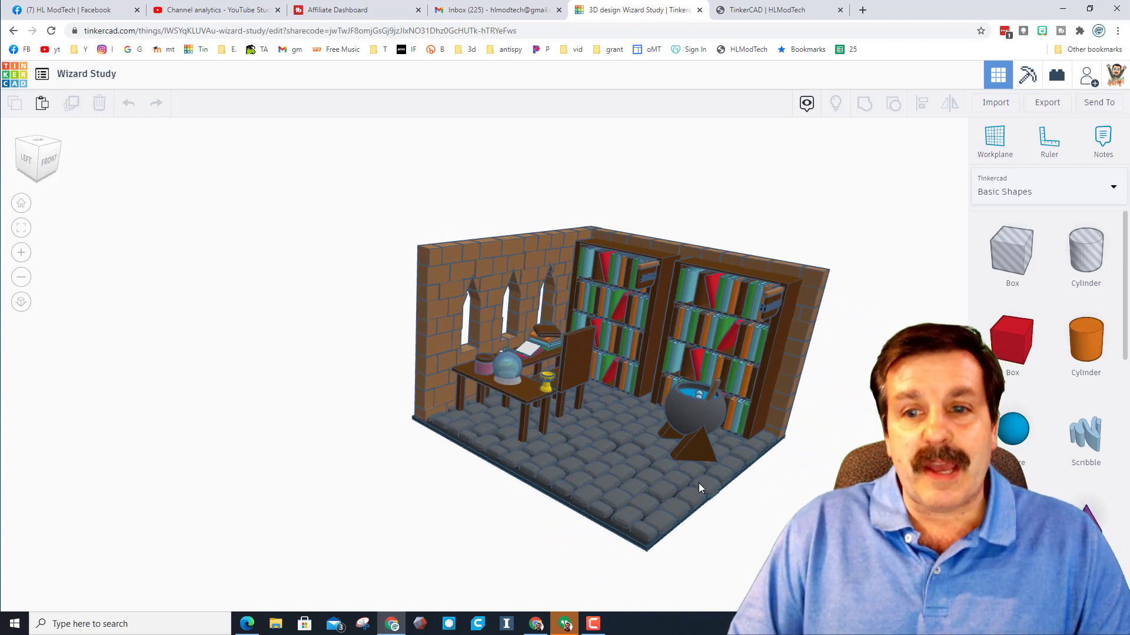
click(746, 344)
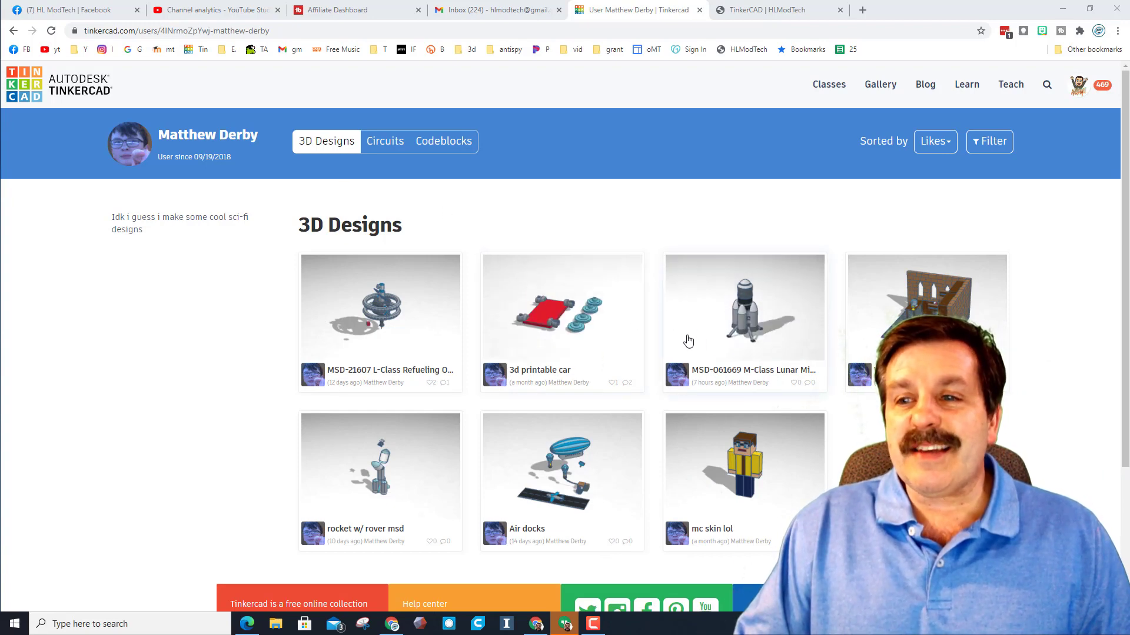
Scroll down the 3D Designs grid to reveal Wizard Study, rocket with rover and Air docks.
scroll(down, 3)
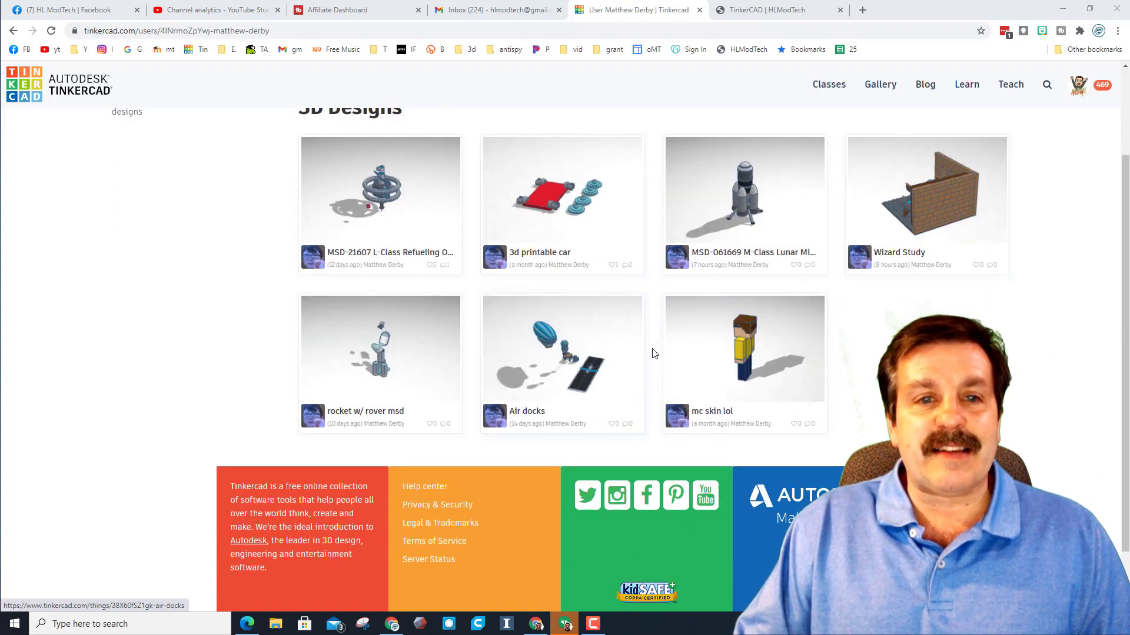
Like the refueling outpost on its design page and rotate its interactive 3D preview.
click(380, 200)
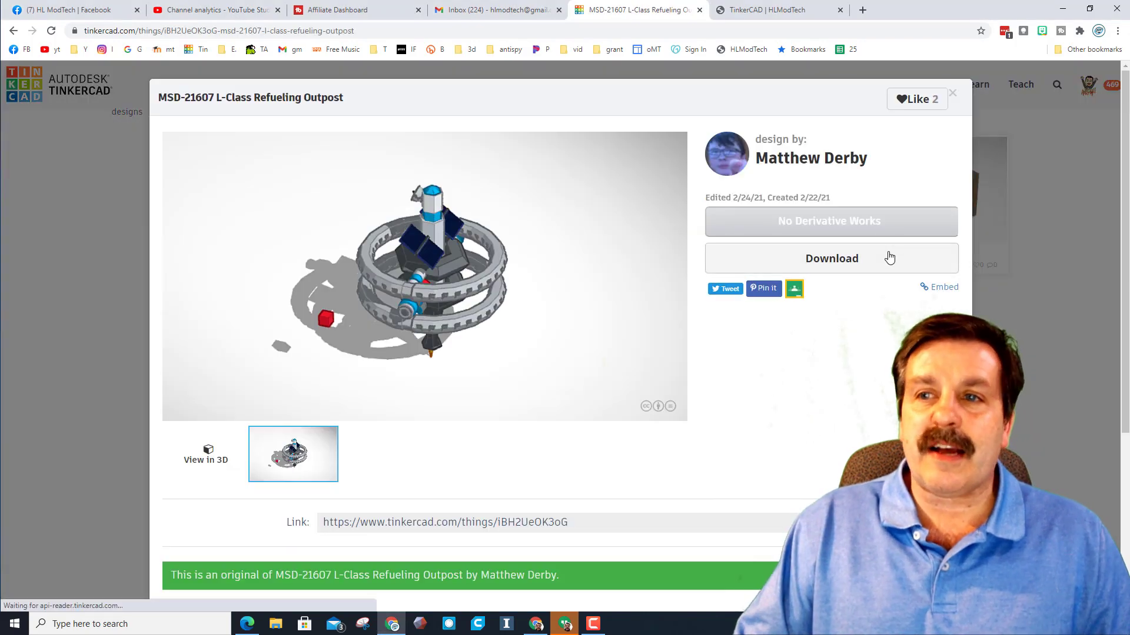
click(917, 99)
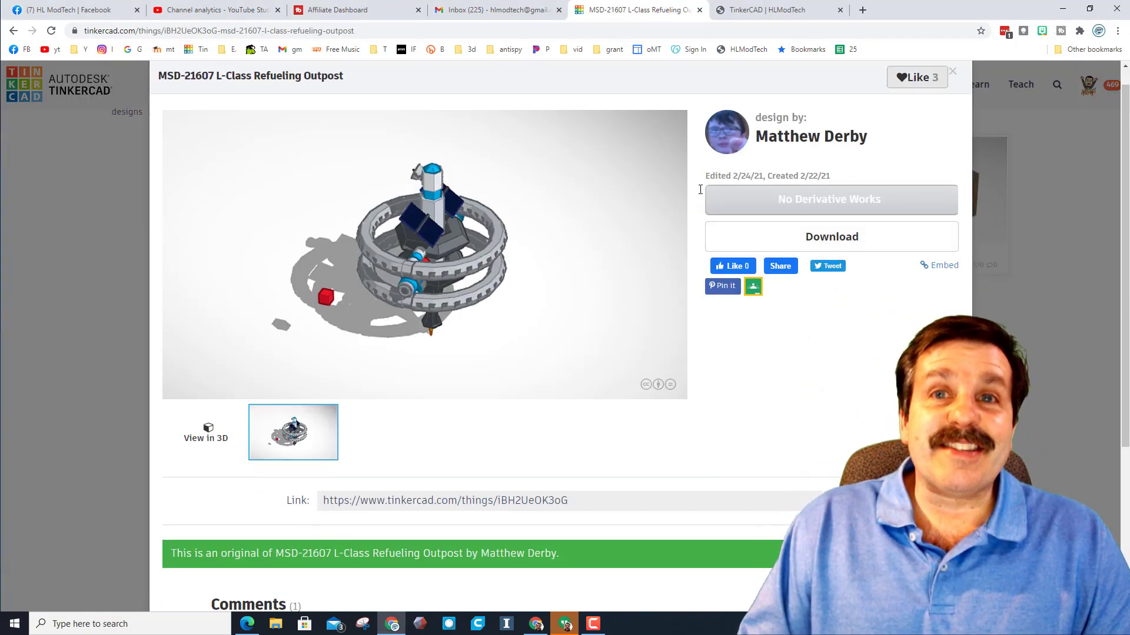
click(206, 431)
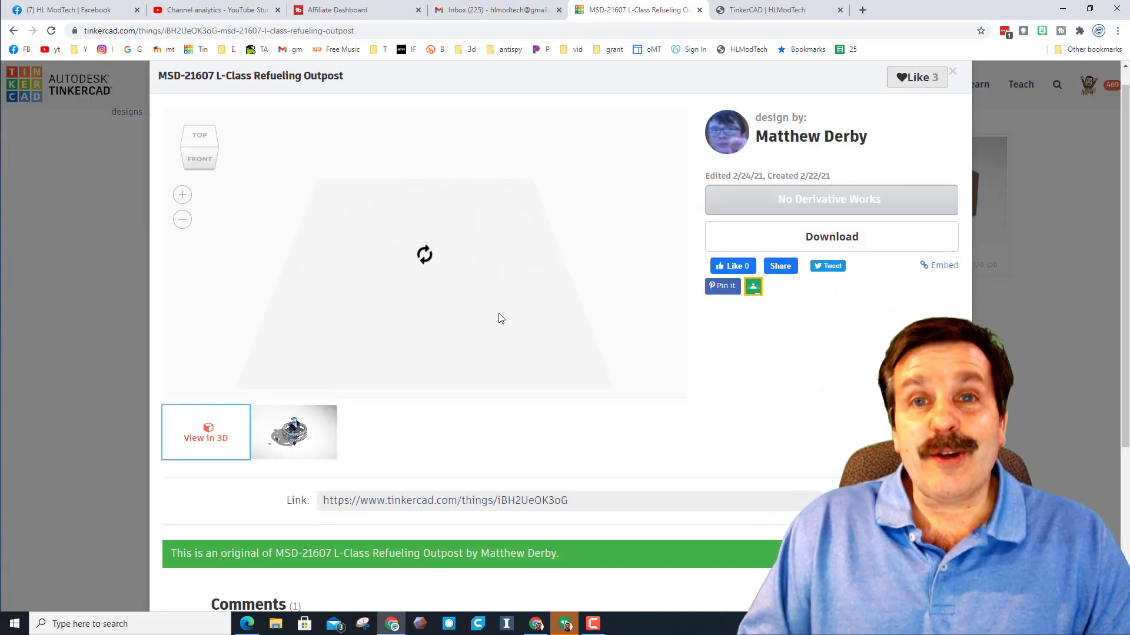
mouse_move(394, 310)
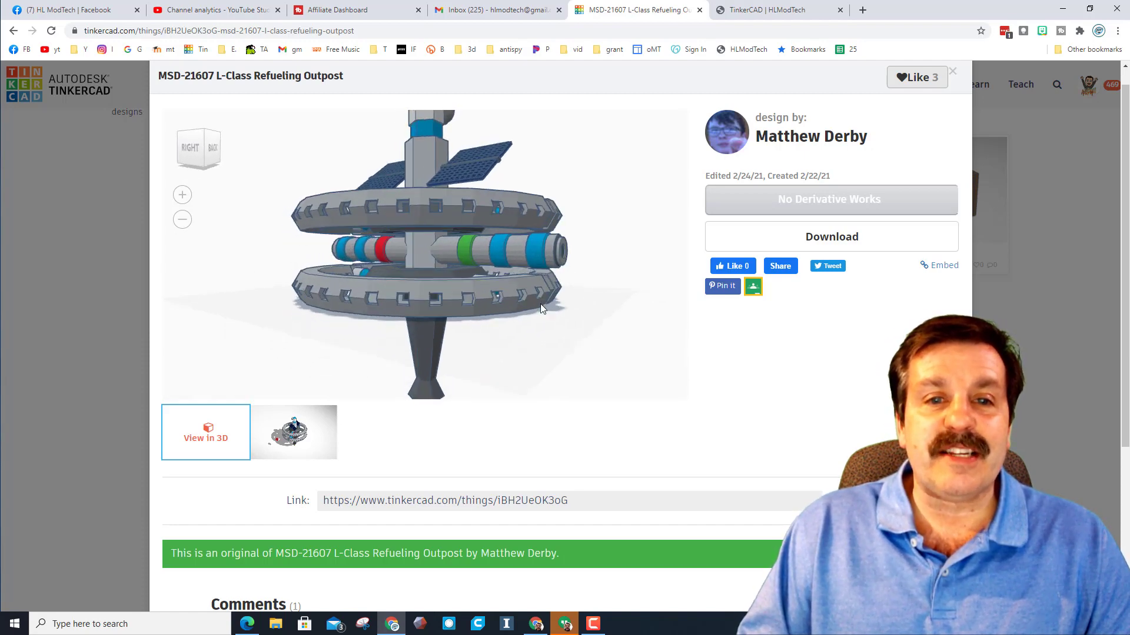
drag(541, 310, 587, 333)
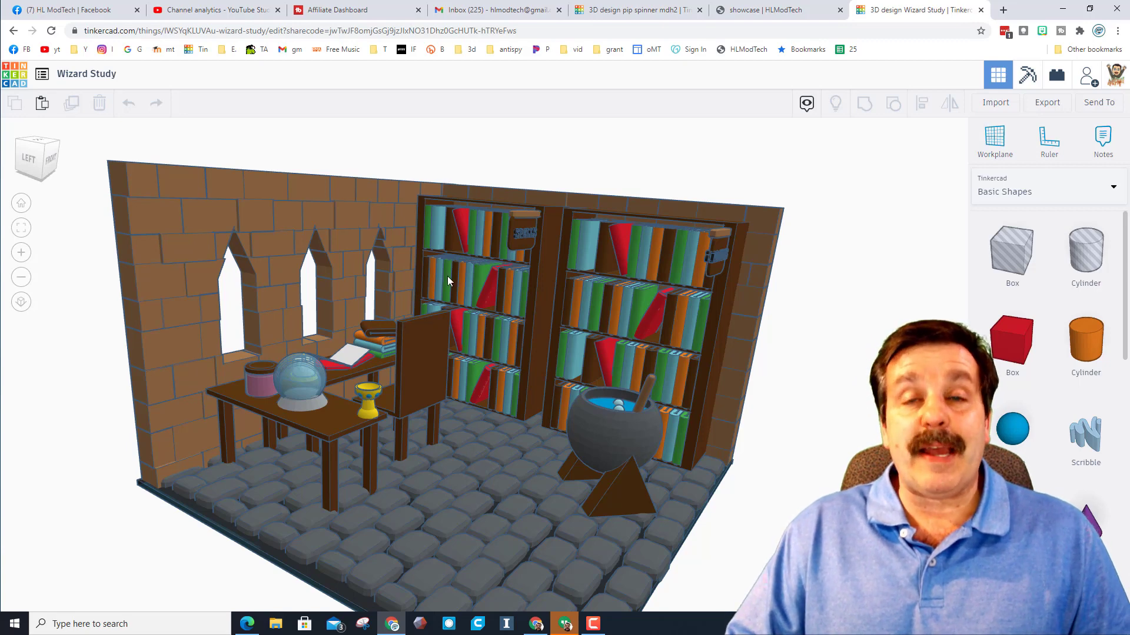
Generate a new Collaborate share link for pip spinner mdh2 and dismiss the dialog.
click(637, 10)
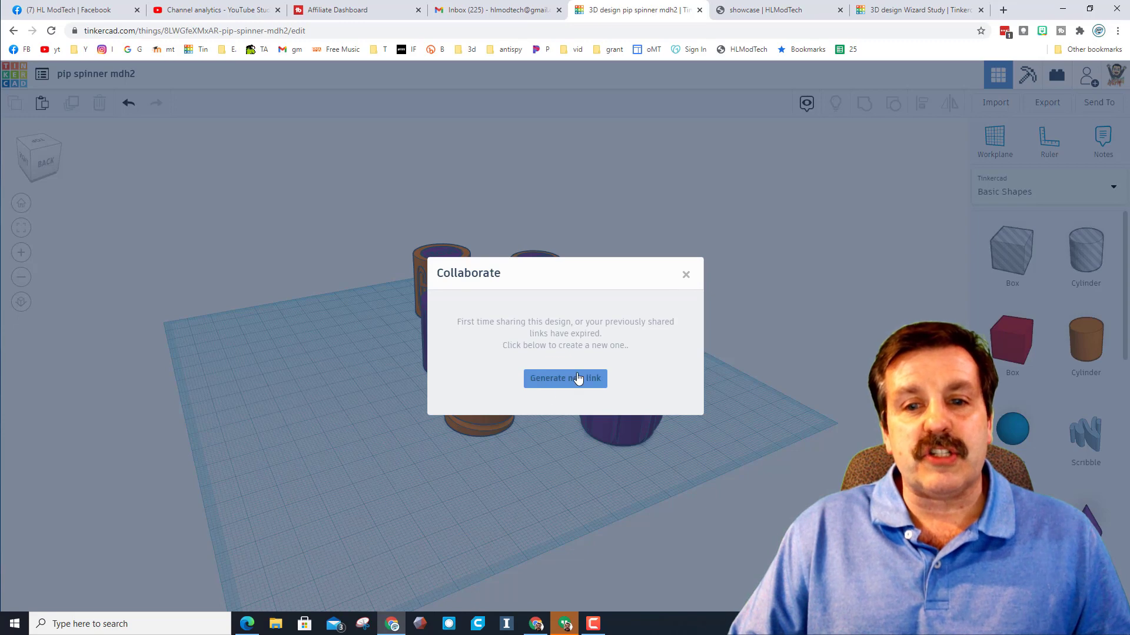
click(565, 378)
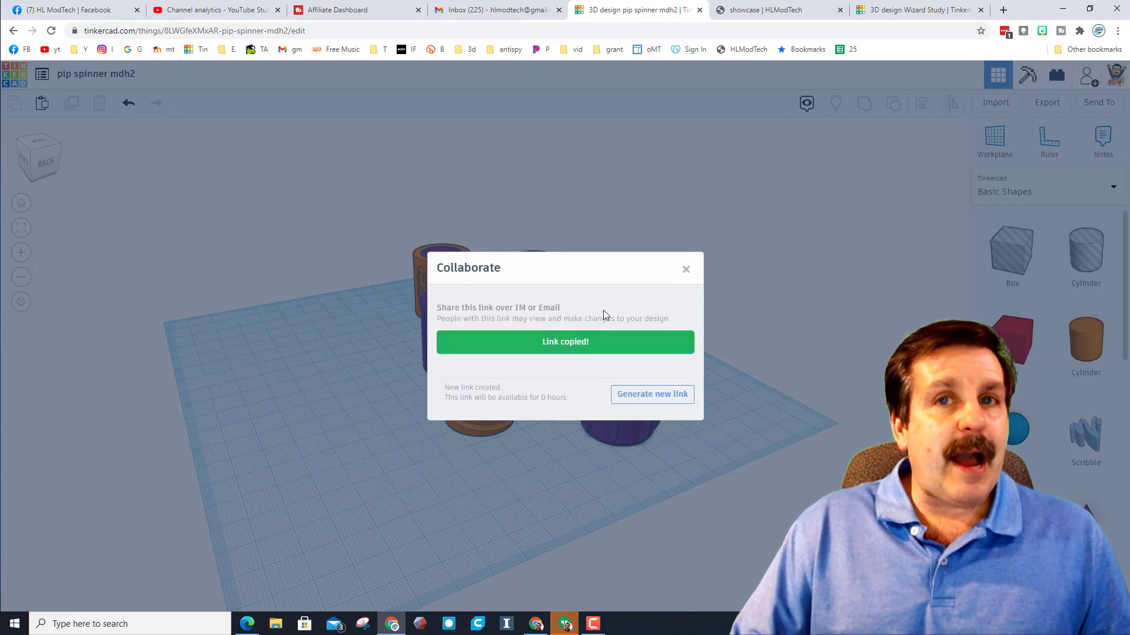
click(686, 269)
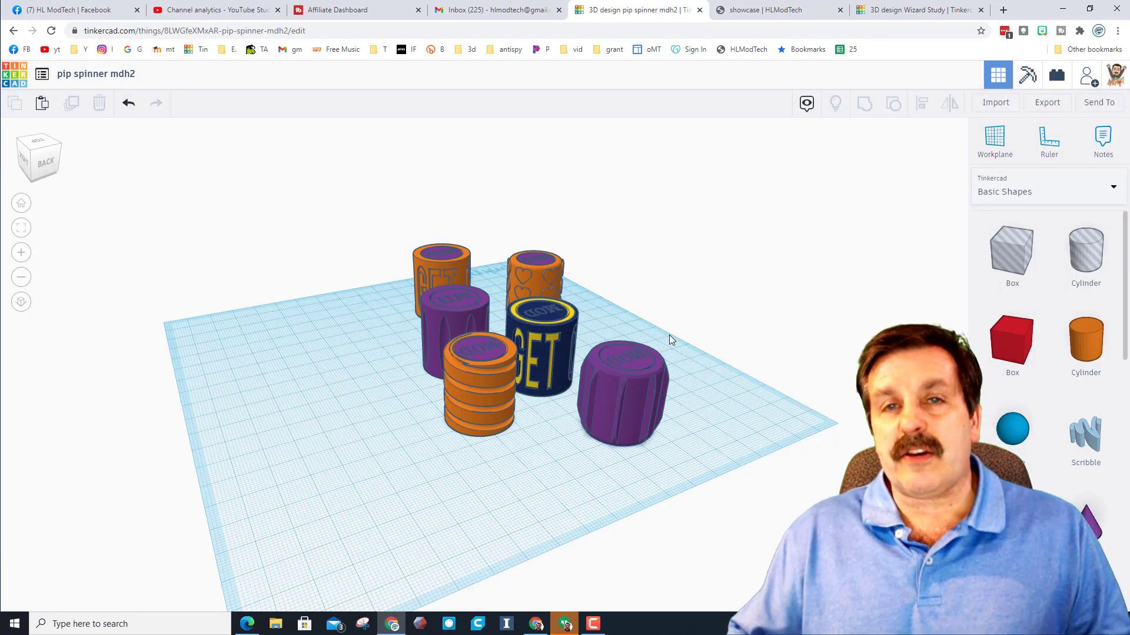